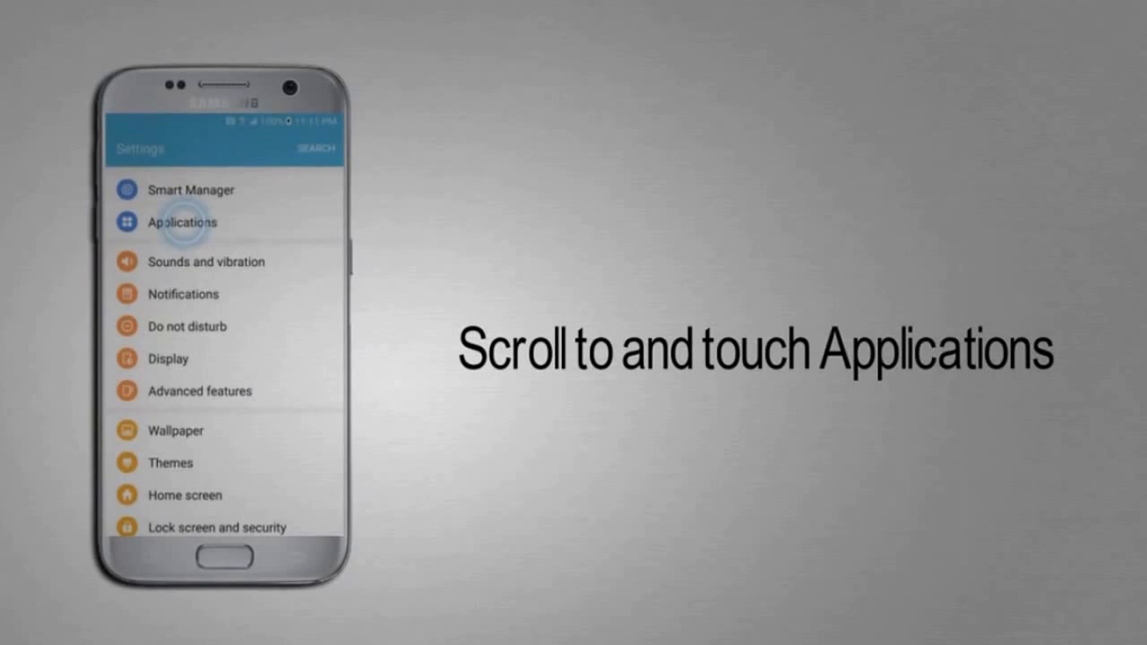
# Tap Applications in Settings to show the app options and per-app settings list.
pyautogui.click(182, 222)
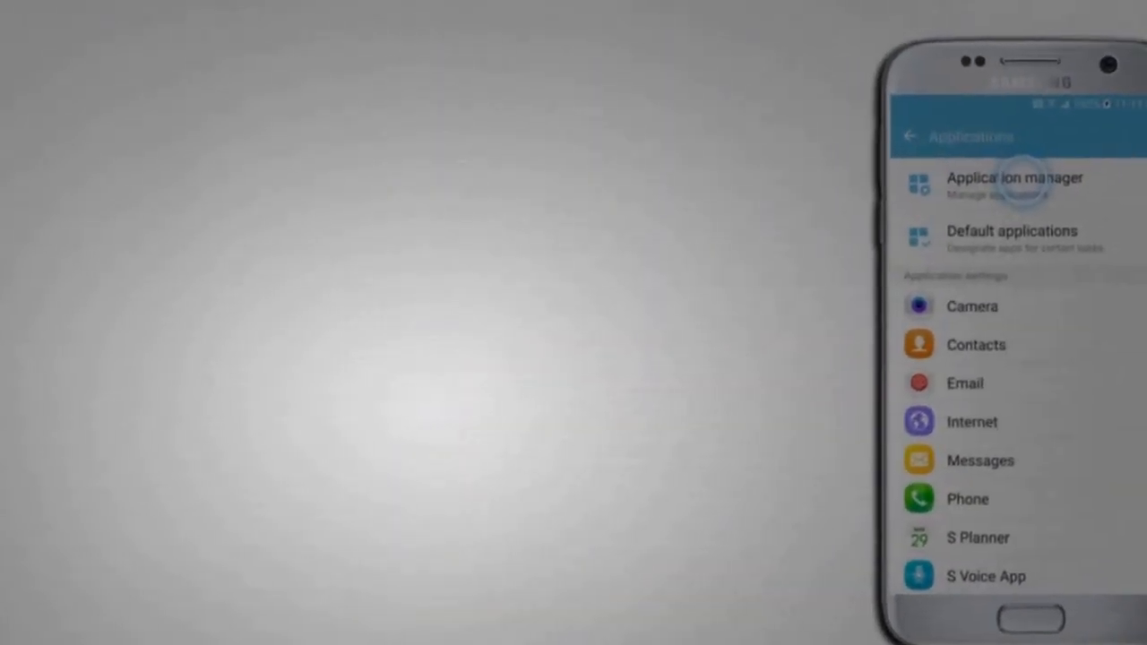